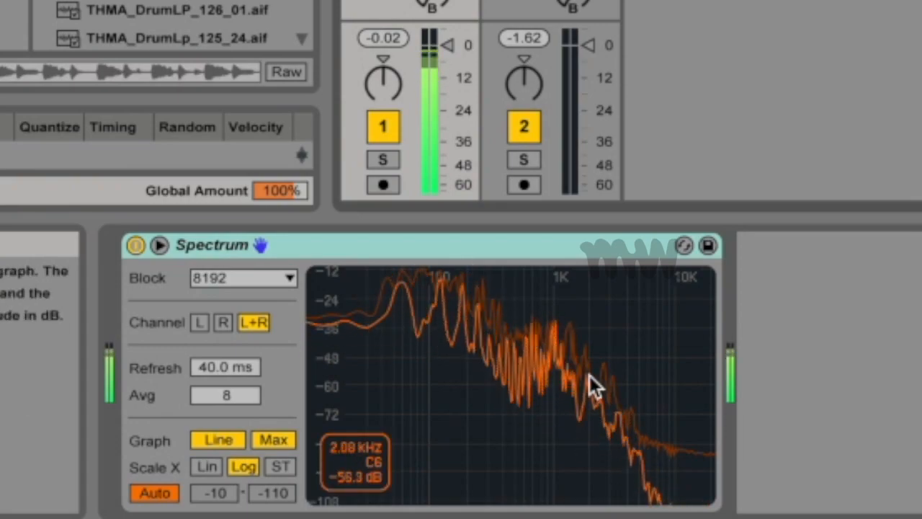
mouse_move(555, 350)
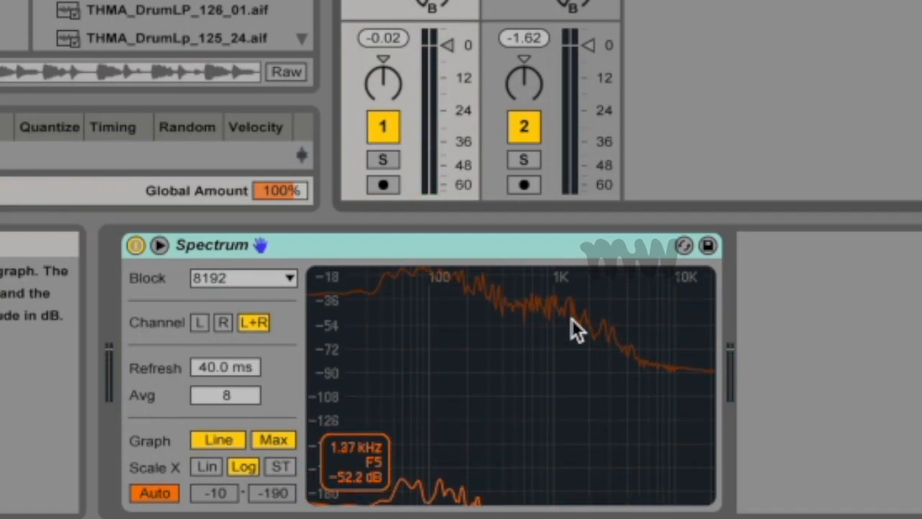
mouse_move(663, 360)
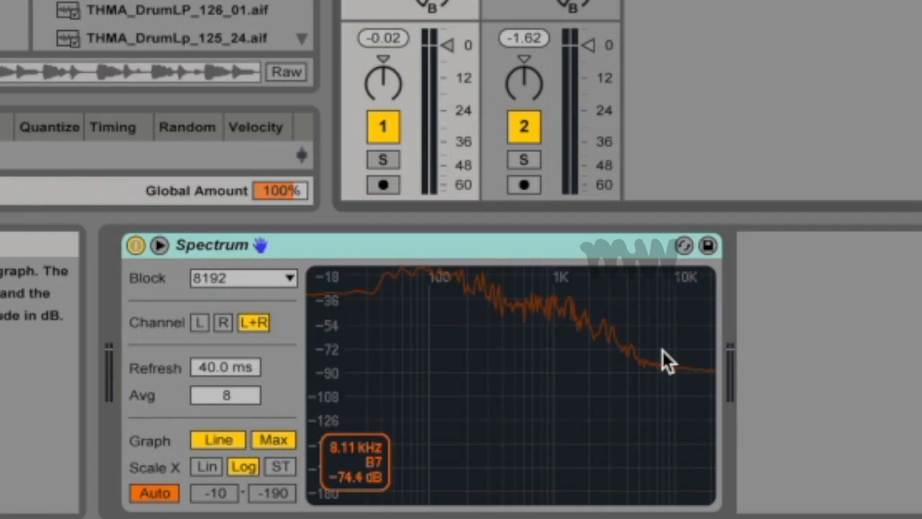
mouse_move(534, 353)
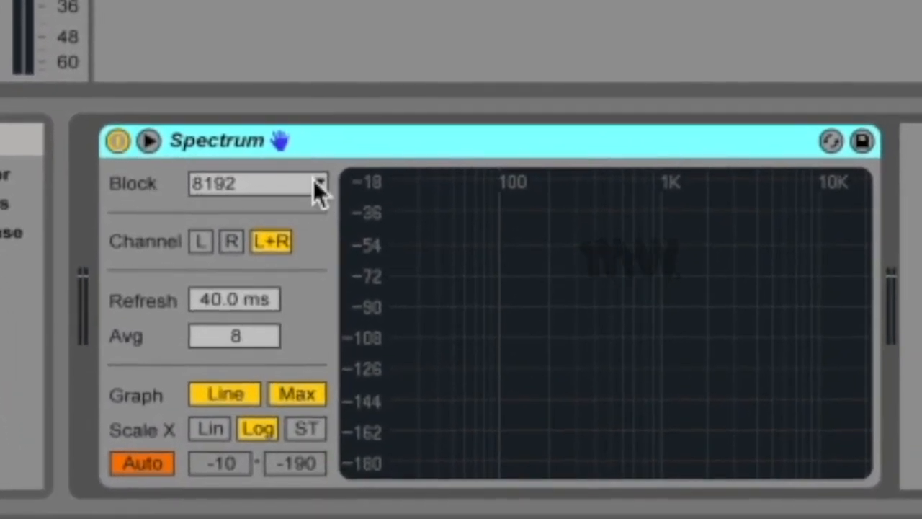
Step: Try a Spectrum block size of 16384, then settle on 2048
left_click(257, 183)
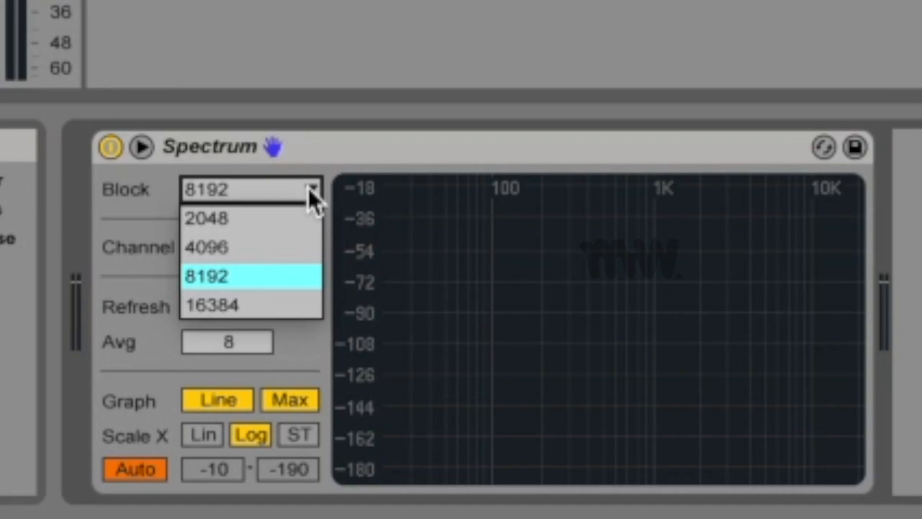
mouse_move(278, 292)
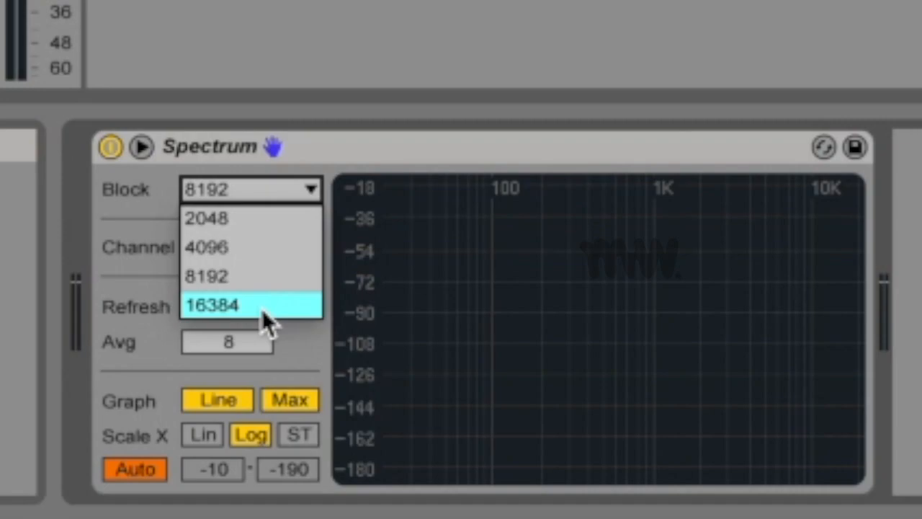
left_click(213, 305)
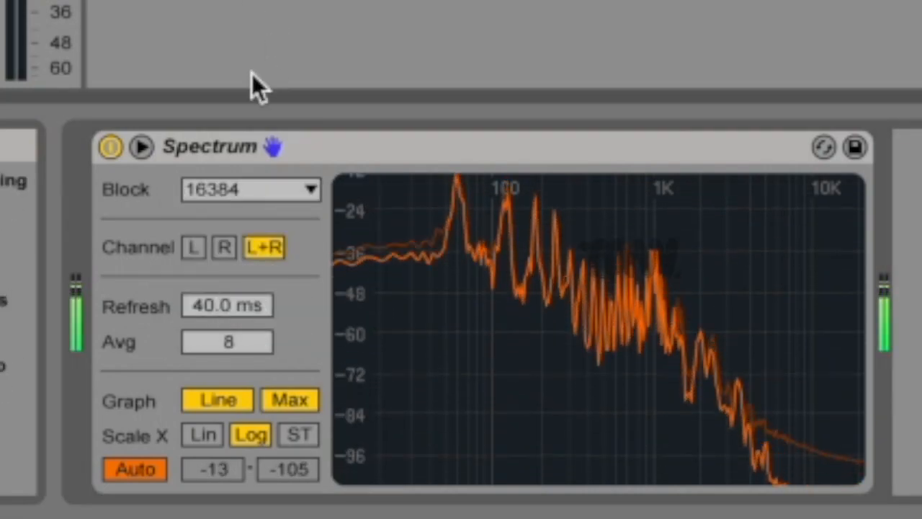
left_click(250, 189)
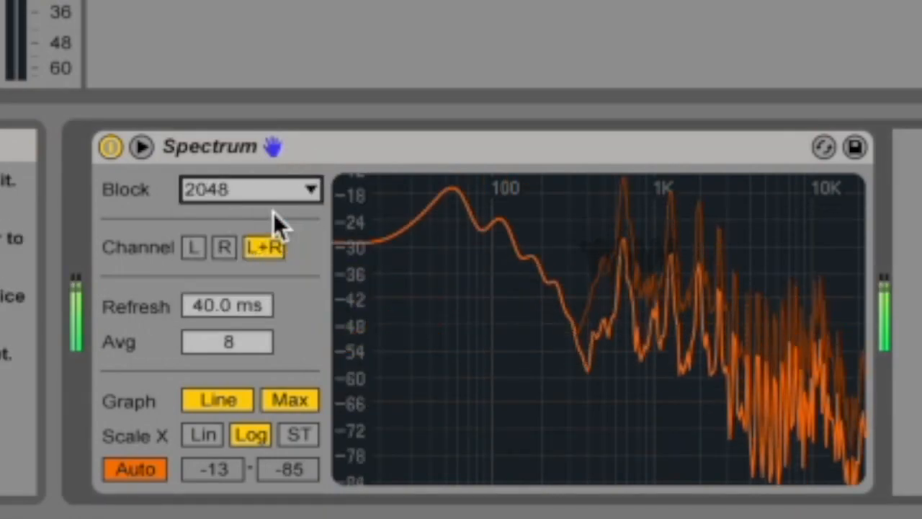
mouse_move(677, 353)
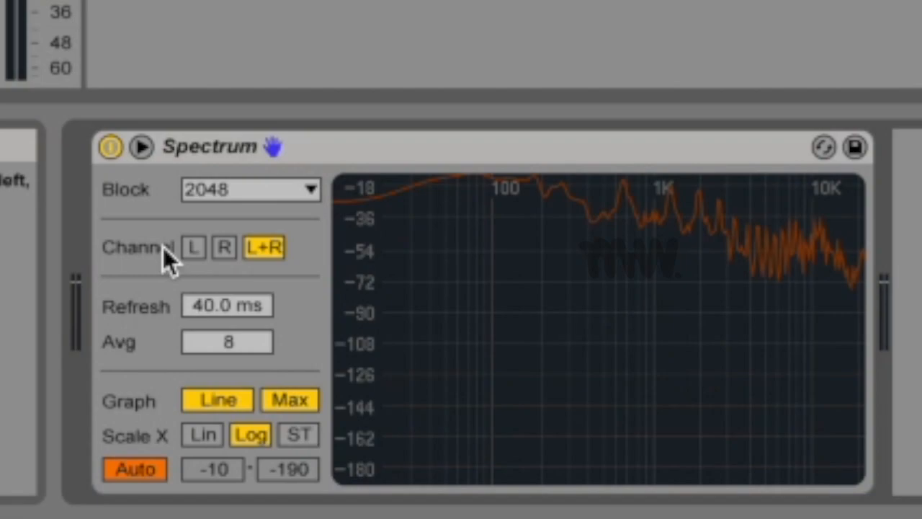
mouse_move(170, 263)
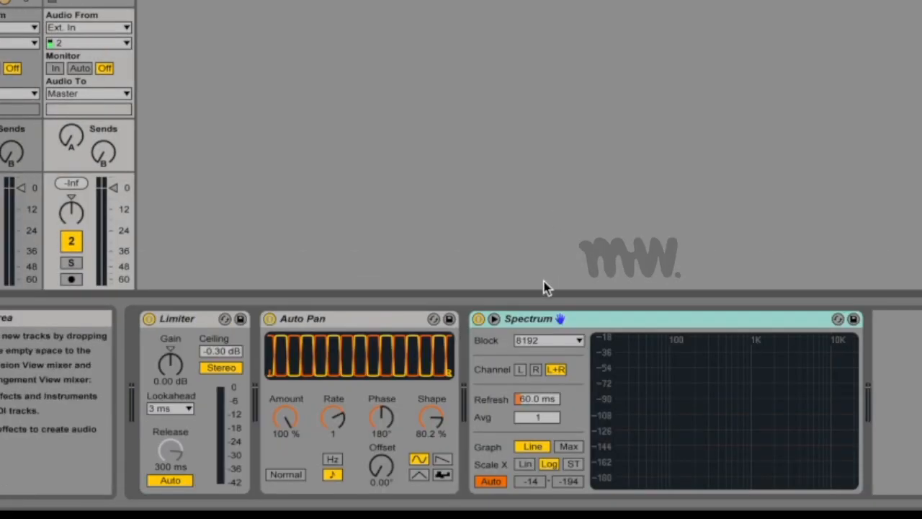
Step: Set the Spectrum after Limiter and Auto Pan to analyse the L channel
left_click(670, 318)
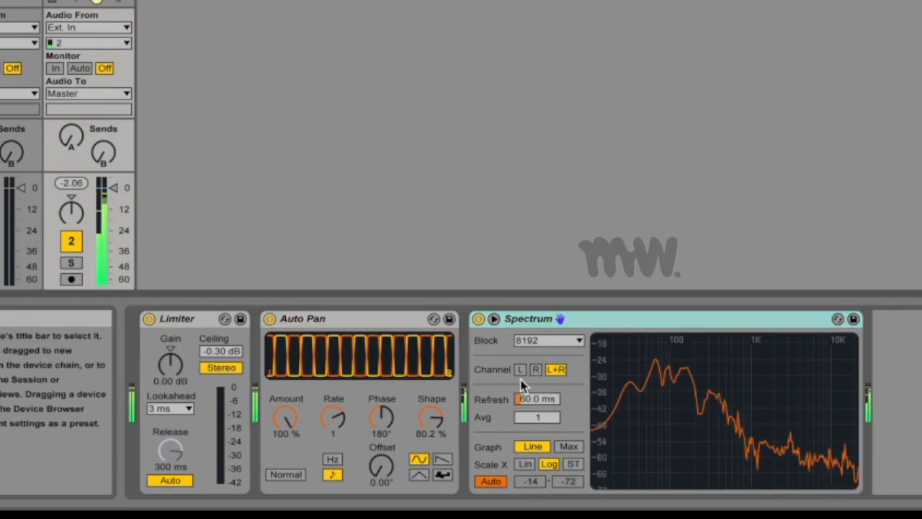
left_click(519, 369)
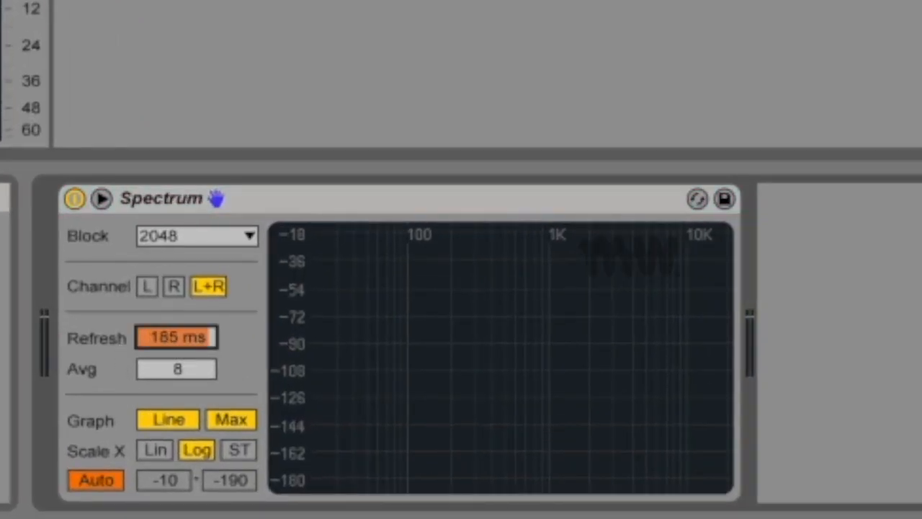
left_click_drag(176, 337, 176, 354)
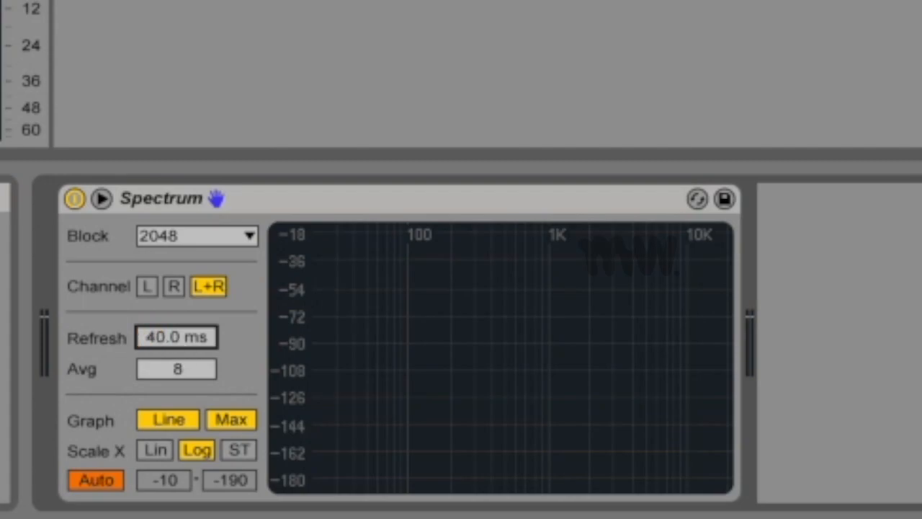
left_click_drag(177, 337, 176, 324)
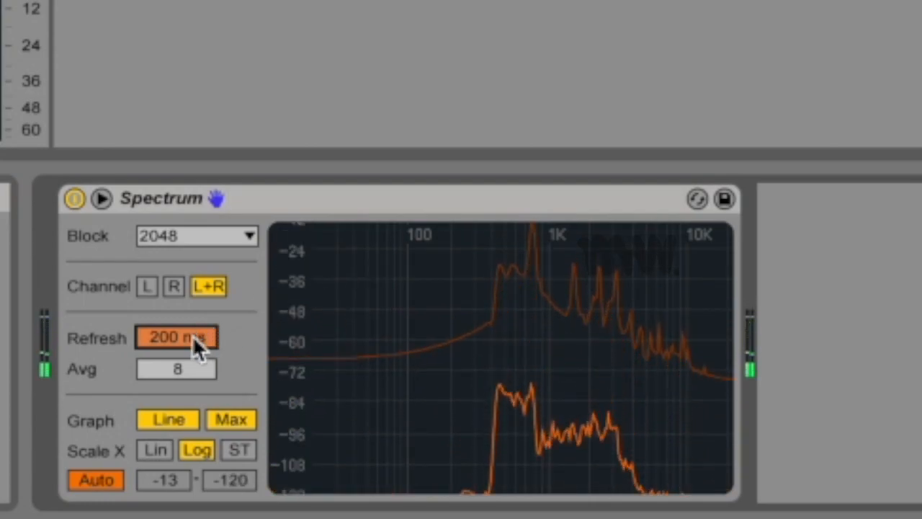
left_click_drag(177, 337, 178, 388)
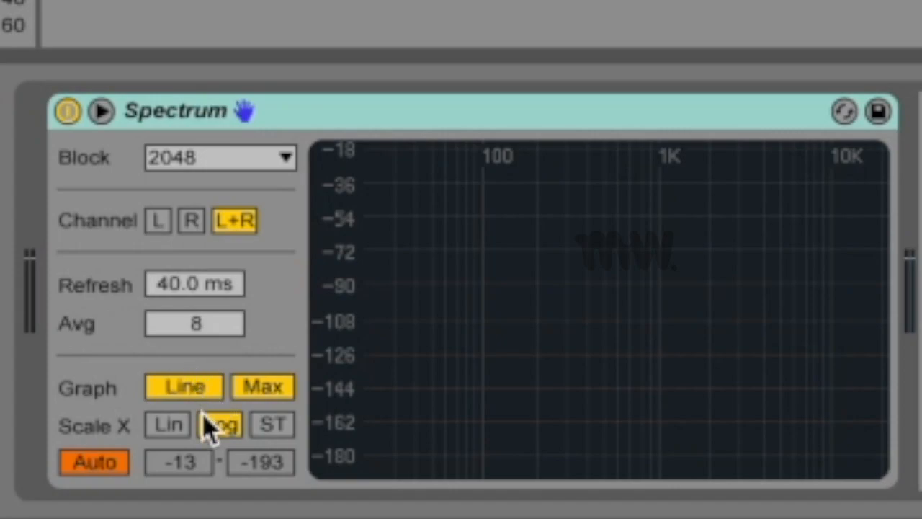
Step: Switch the Spectrum graph to bins and back to a line
left_click(219, 424)
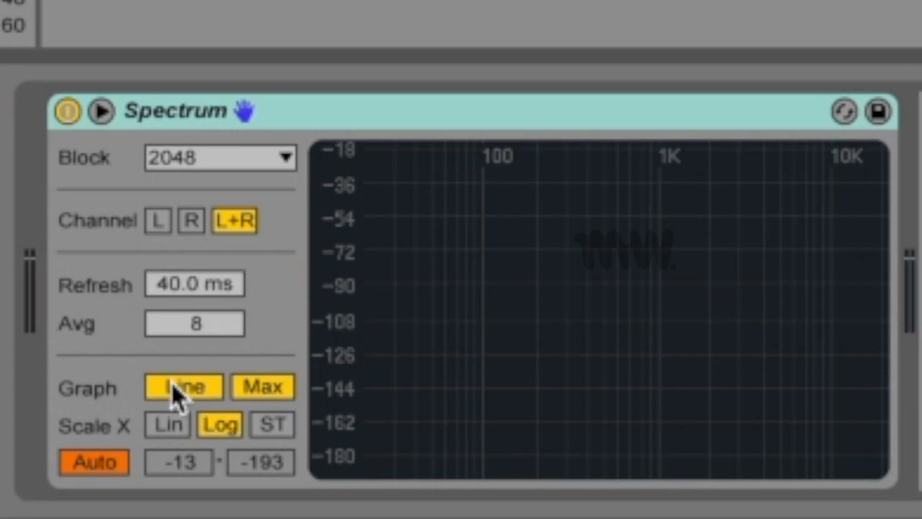
left_click(182, 387)
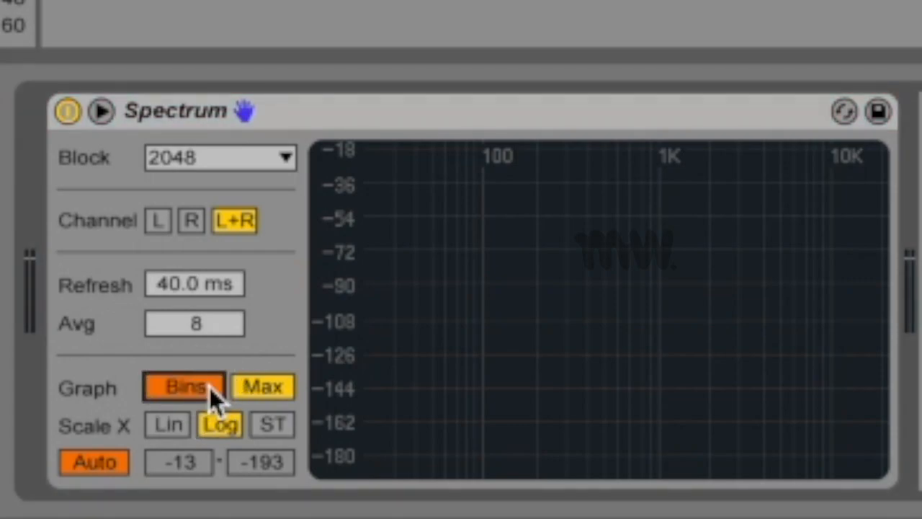
left_click(183, 387)
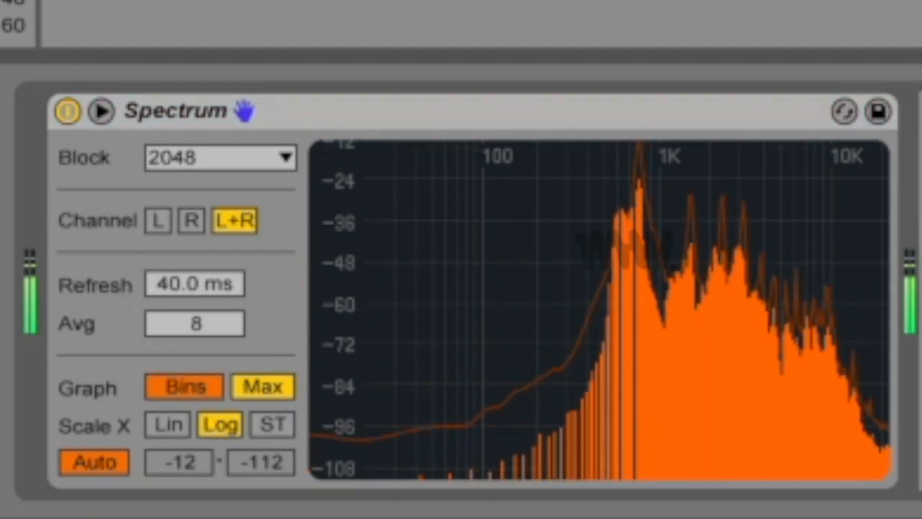
mouse_move(519, 497)
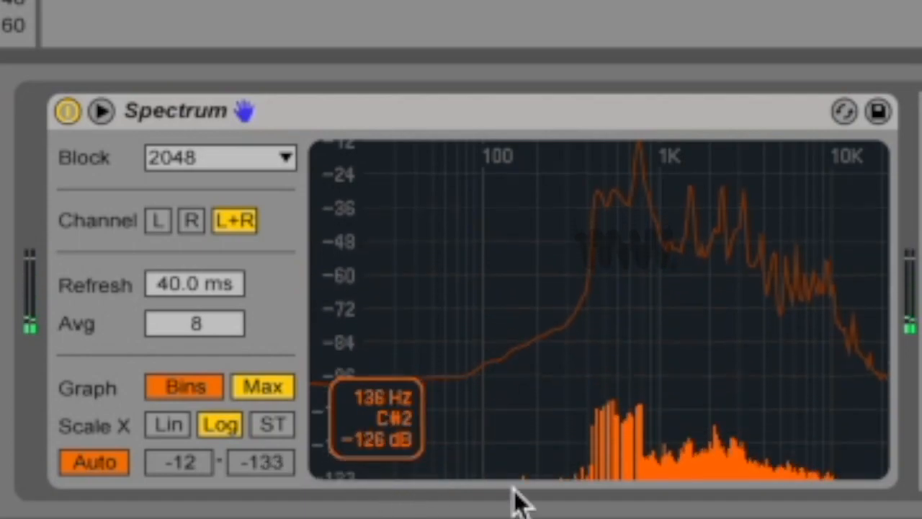
left_click(183, 387)
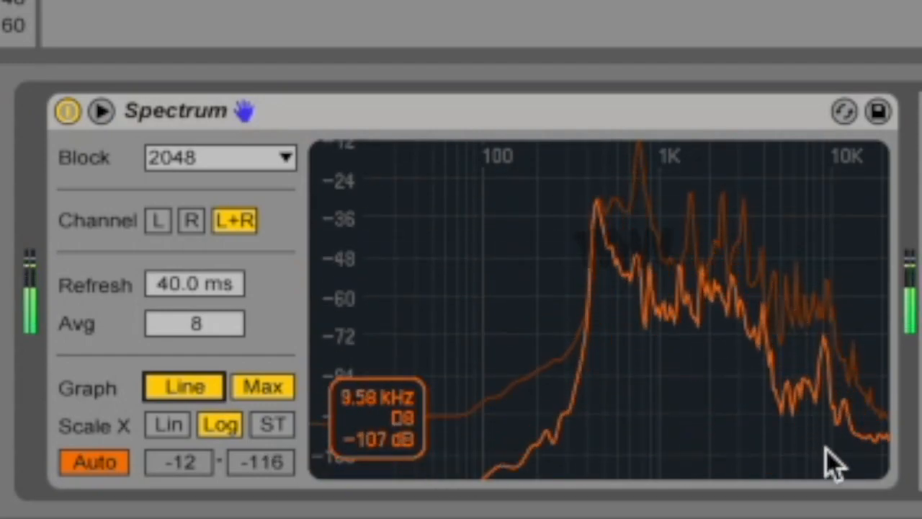
Step: Turn on the Max peak-hold trace and enlarge the spectrum display
left_click(262, 387)
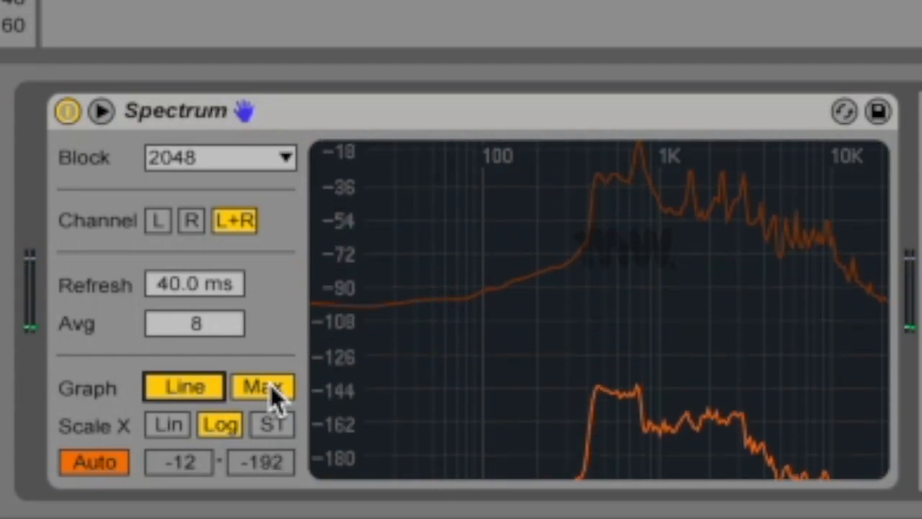
left_click(263, 387)
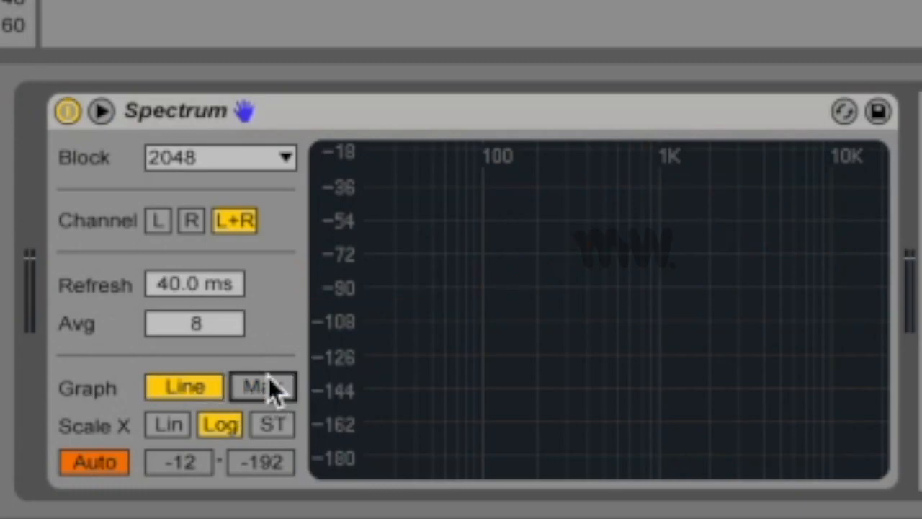
left_click(263, 387)
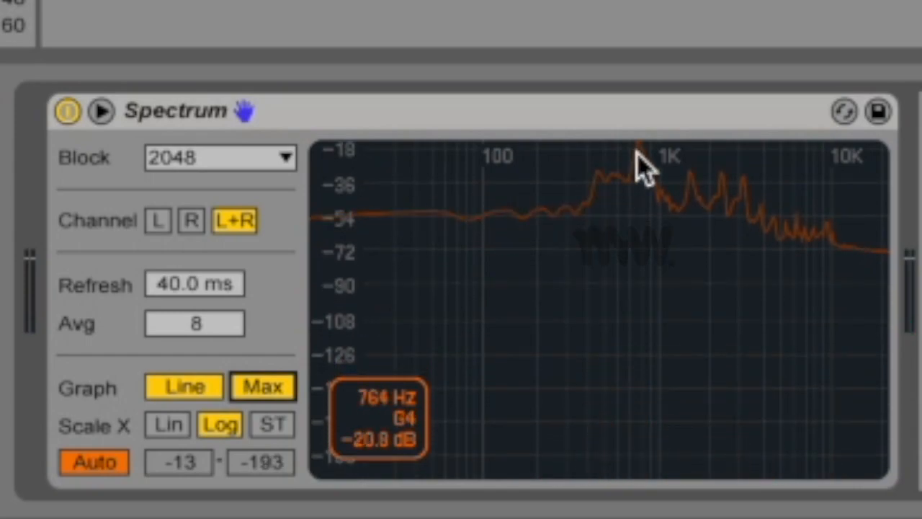
mouse_move(753, 253)
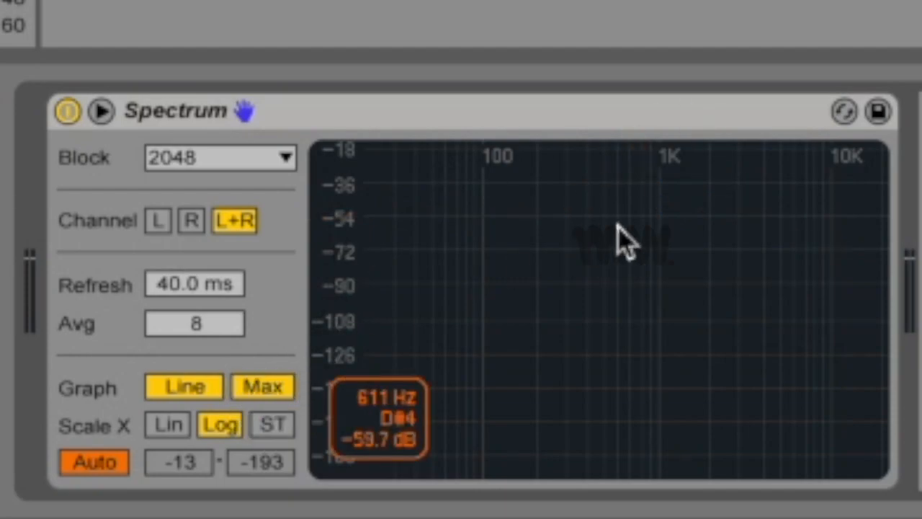
left_click(263, 387)
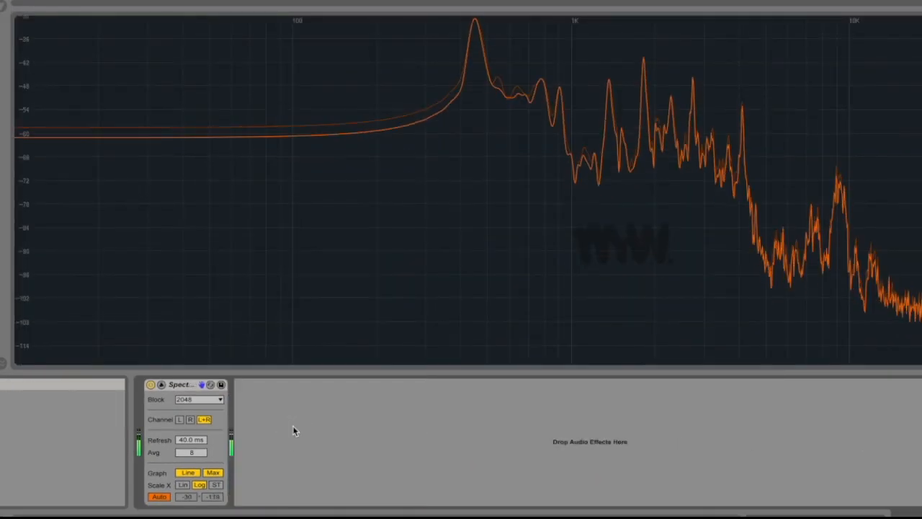
mouse_move(388, 204)
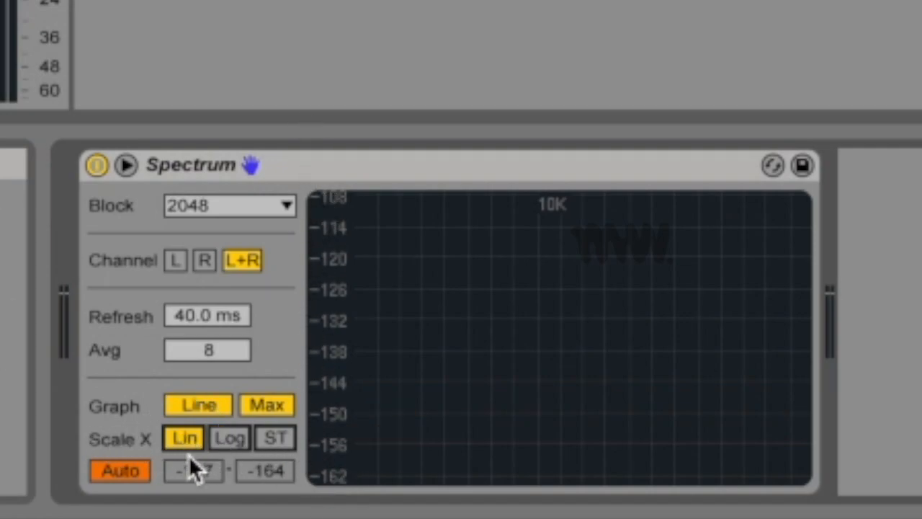
Step: Cycle the frequency axis through Log, Lin and ST, ending on Lin
left_click(229, 438)
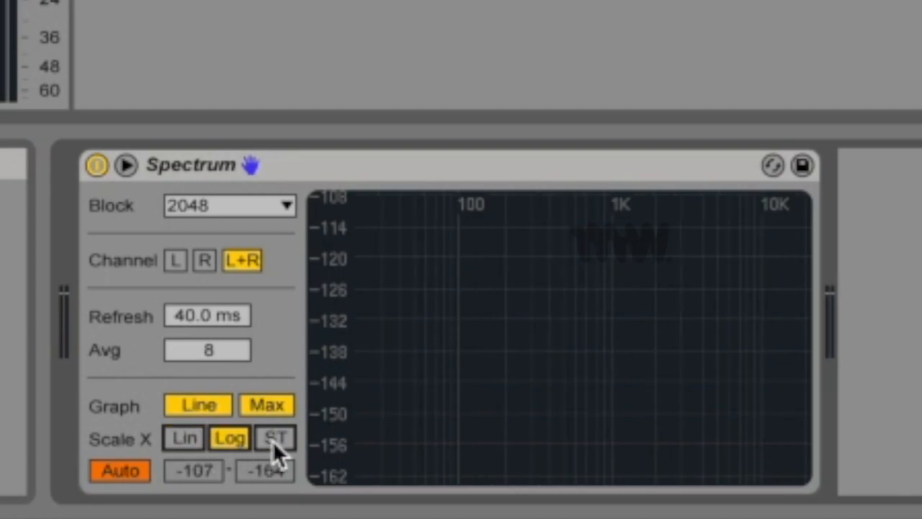
left_click(183, 438)
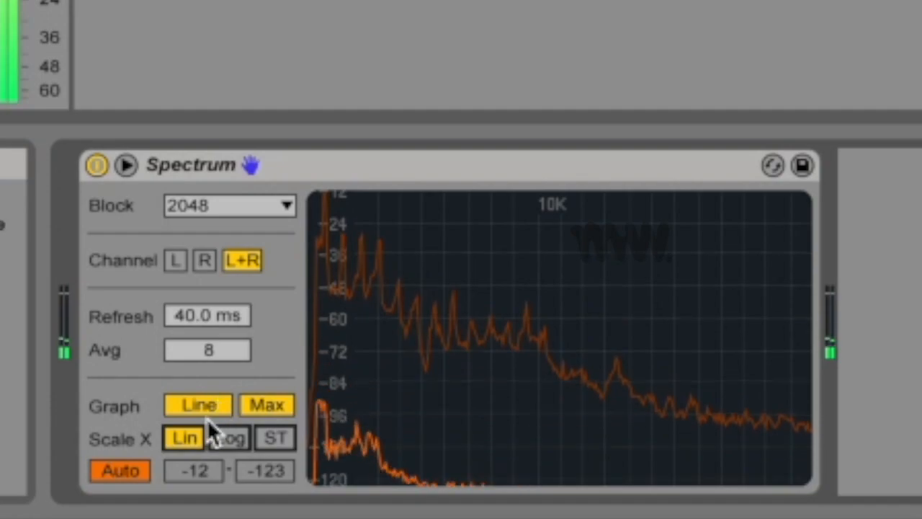
left_click(230, 438)
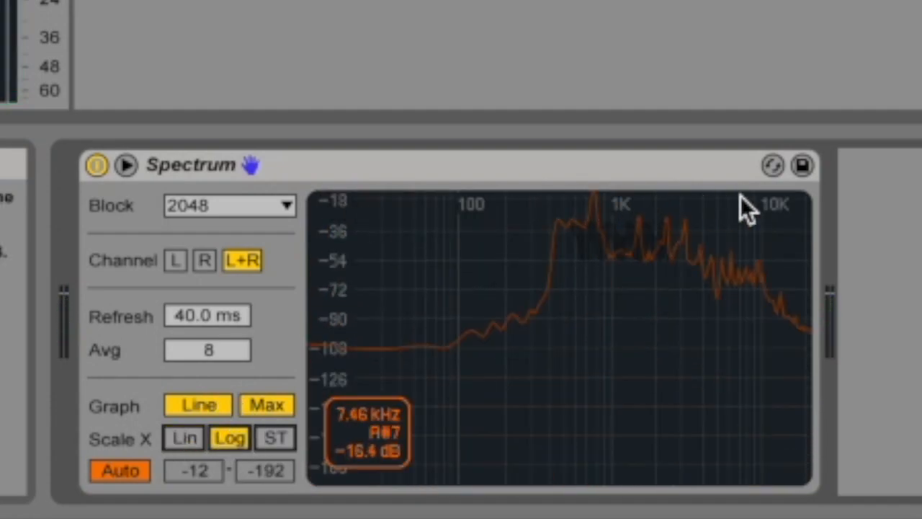
left_click(274, 437)
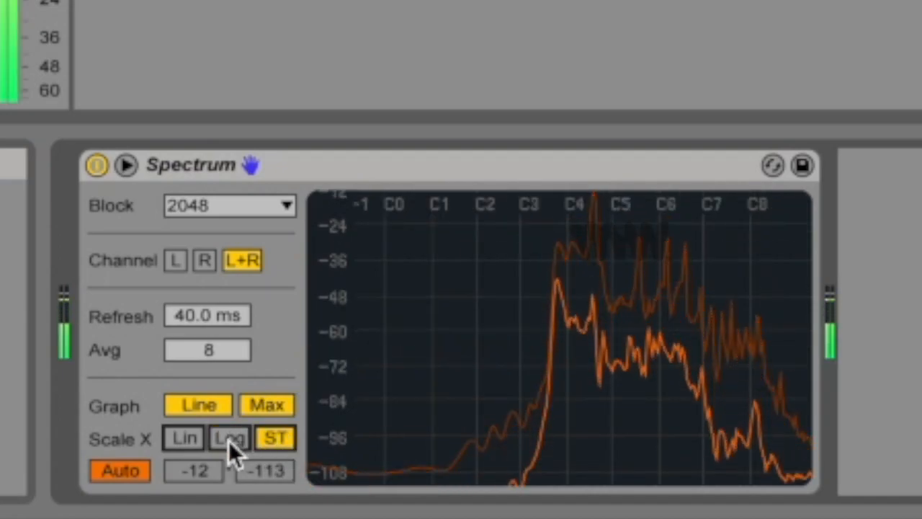
left_click(229, 438)
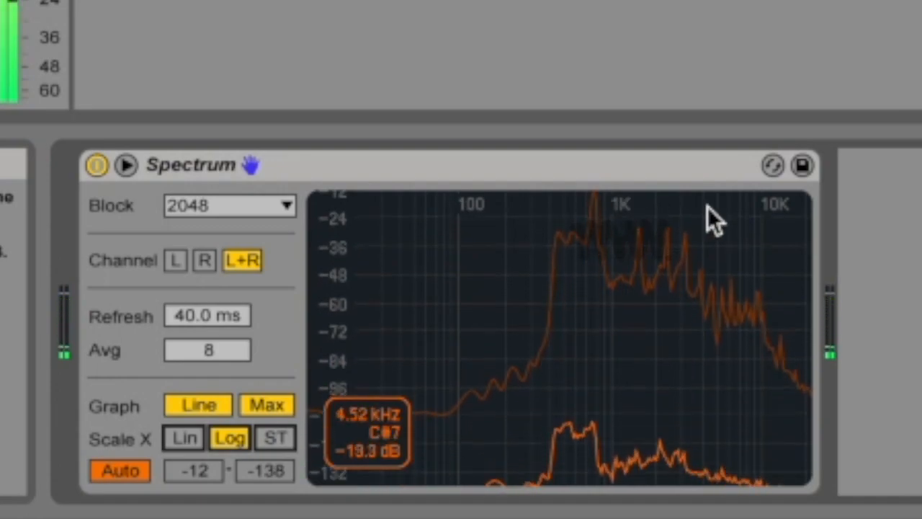
left_click(274, 438)
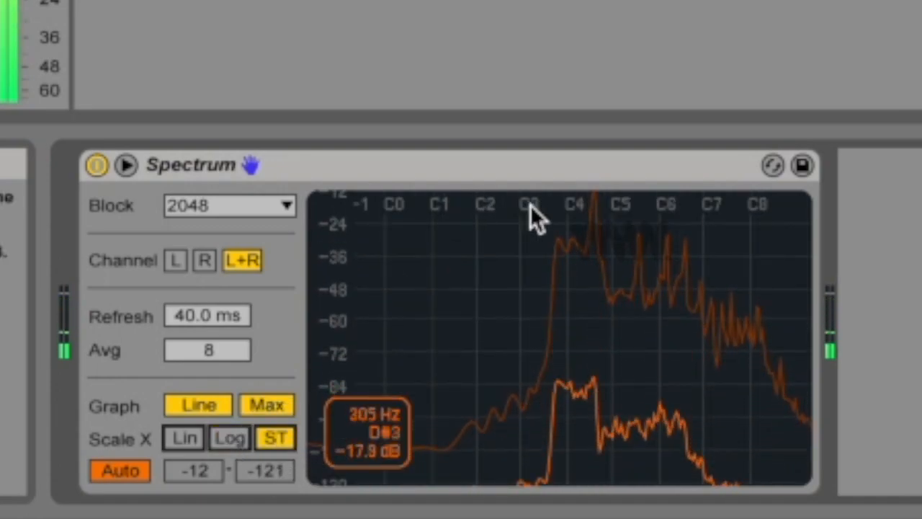
left_click(182, 438)
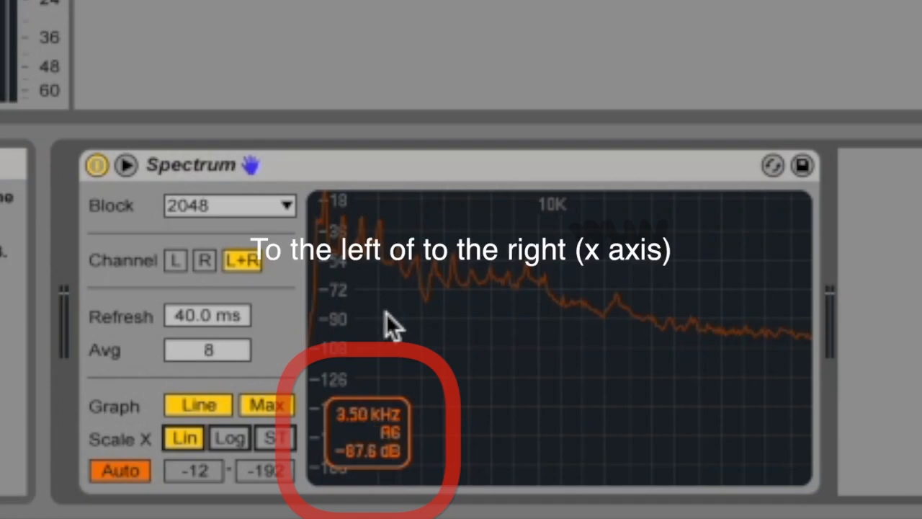
mouse_move(403, 343)
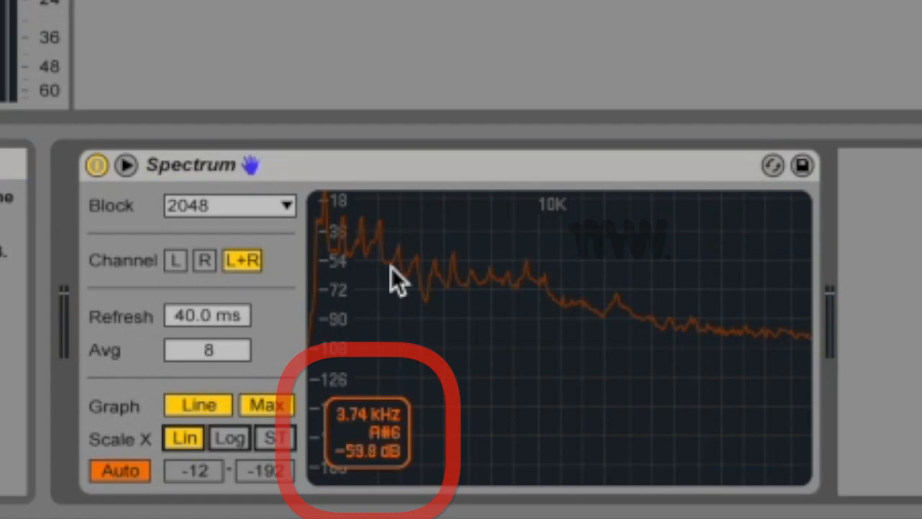
mouse_move(461, 280)
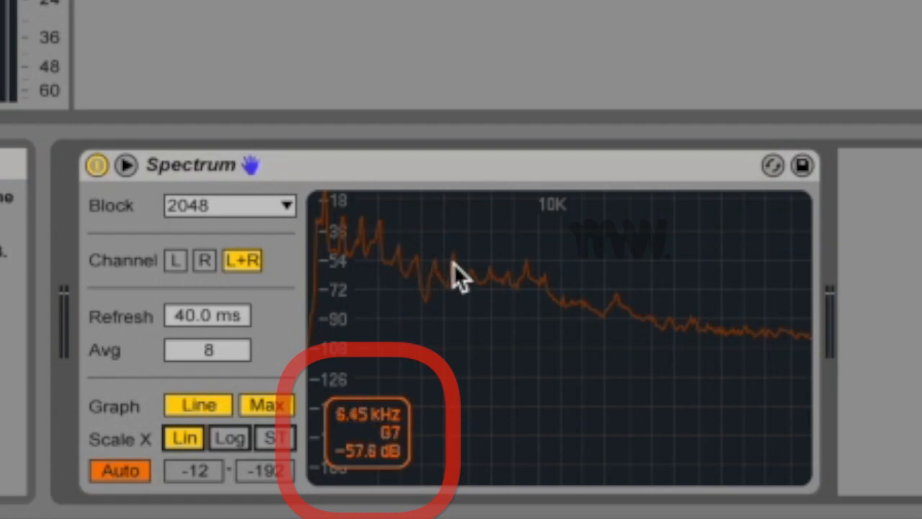
mouse_move(548, 281)
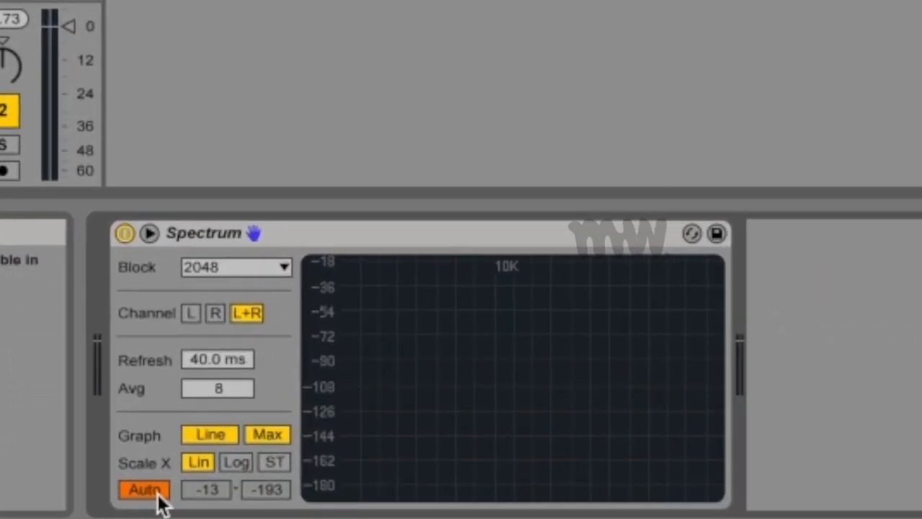
Step: Set a manual 0 to -16 dB level range, then switch back to Auto
left_click(144, 489)
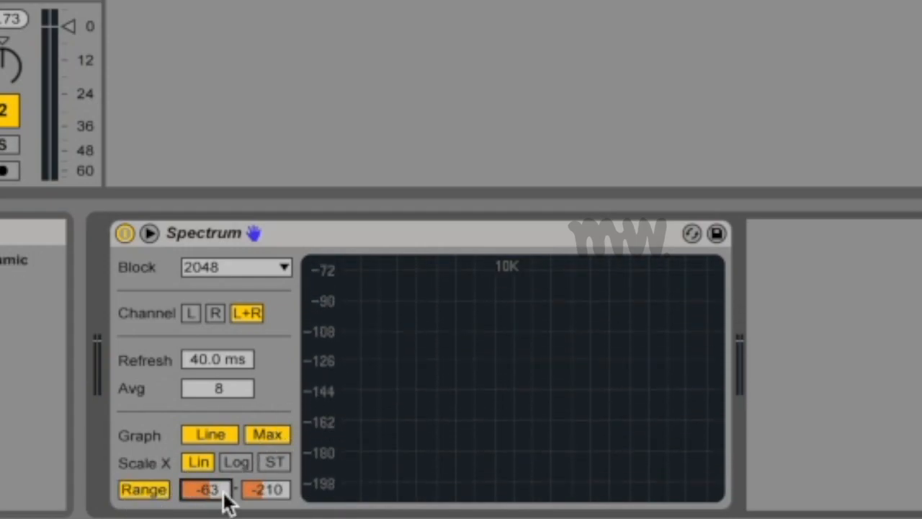
left_click_drag(266, 490, 265, 505)
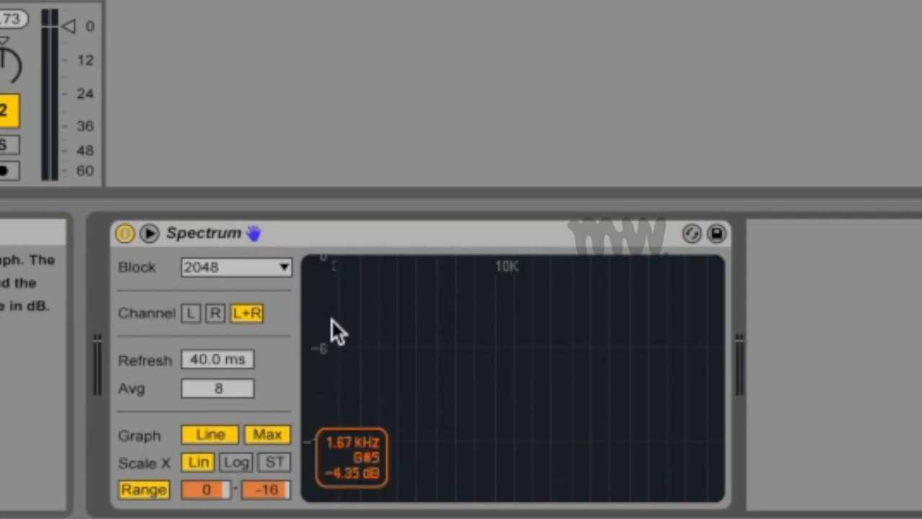
left_click(144, 490)
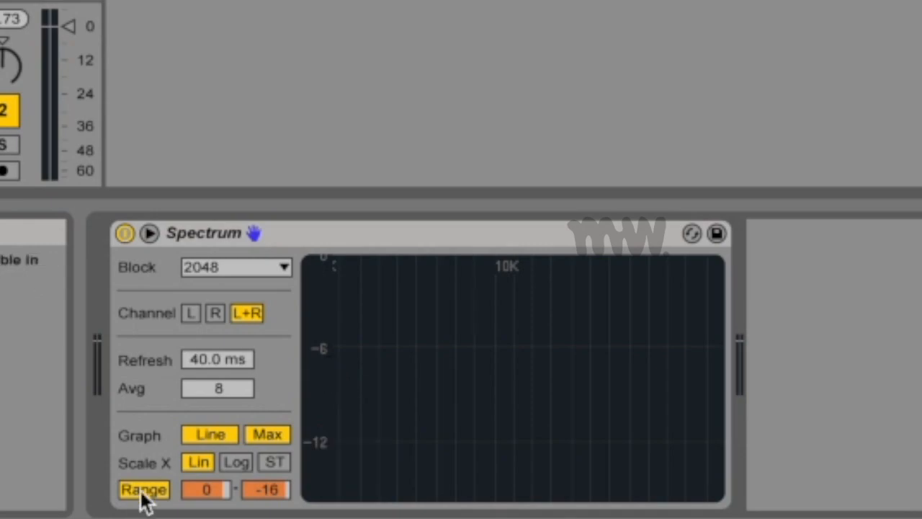
left_click(144, 489)
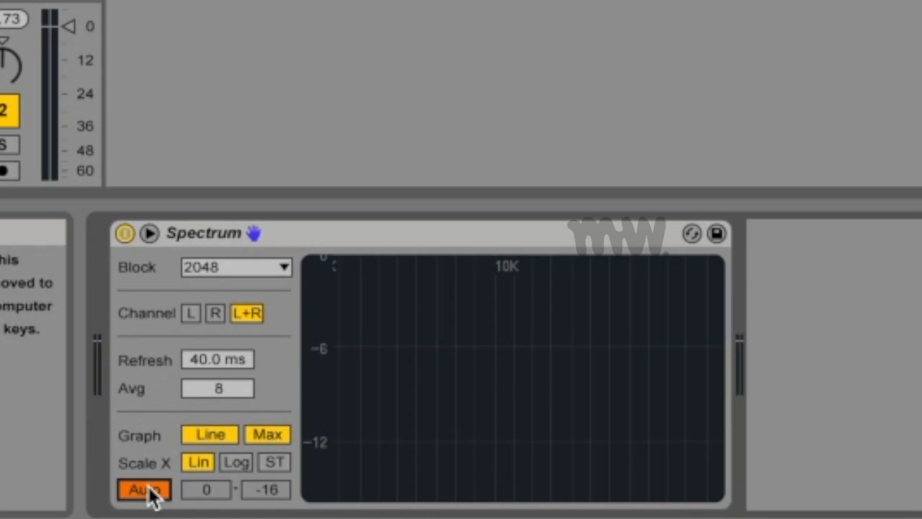
mouse_move(440, 385)
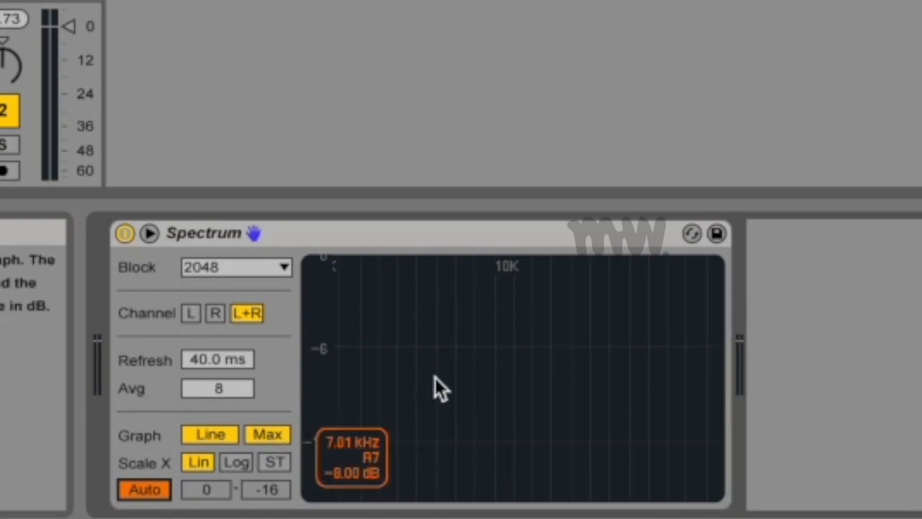